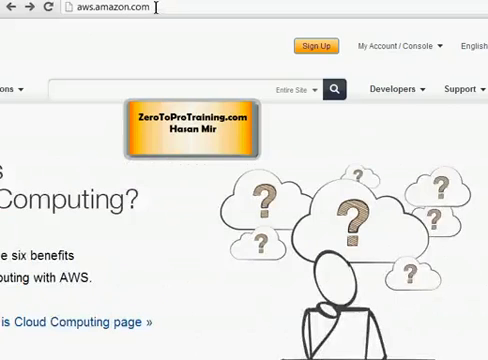
- Sign in to the AWS Management Console as a returning user from My Account / Console
{"action": "left_click", "coordinate": [405, 46]}
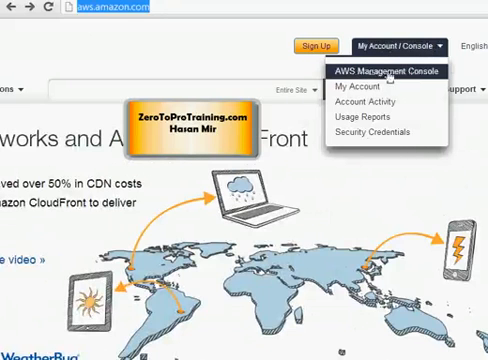
{"action": "left_click", "coordinate": [393, 71]}
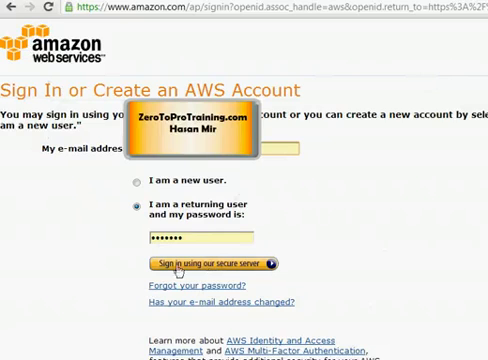
{"action": "mouse_move", "coordinate": [216, 272]}
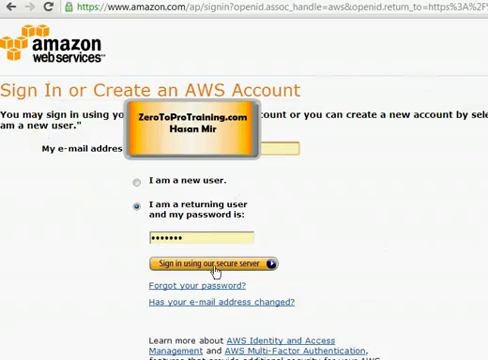
{"action": "left_click", "coordinate": [204, 262]}
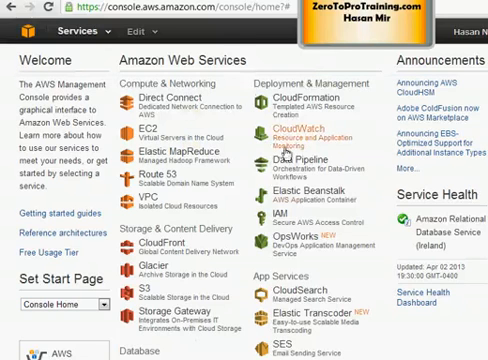
{"action": "mouse_move", "coordinate": [232, 68]}
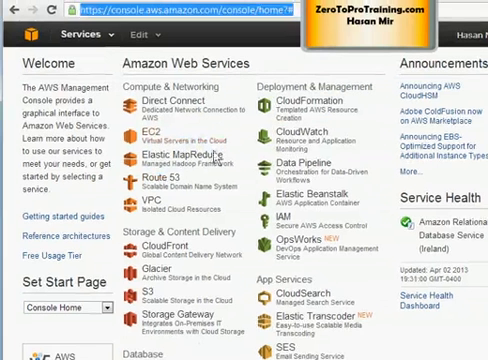
- Go to the EC2 service under Compute & Networking
{"action": "left_click", "coordinate": [140, 130]}
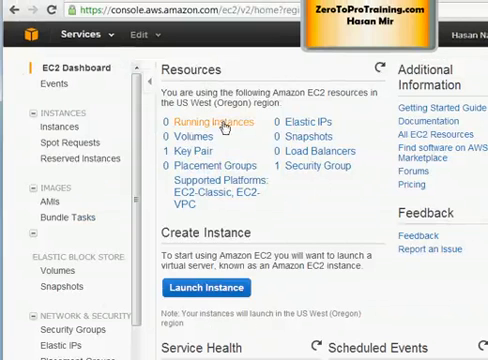
{"action": "mouse_move", "coordinate": [237, 122]}
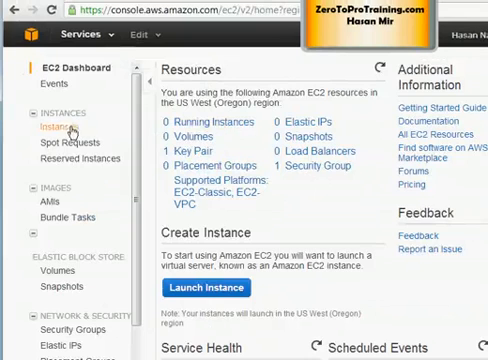
- Show the EC2 Instances list from the left navigation pane
{"action": "left_click", "coordinate": [62, 127]}
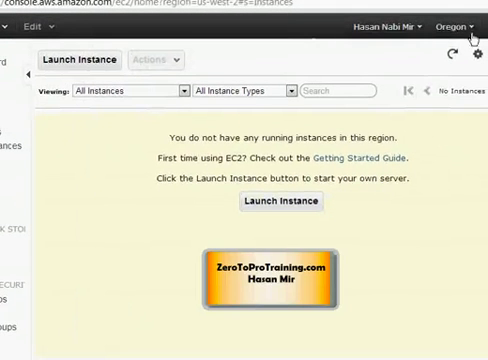
- Switch the region from US West (Oregon) to US East (N. Virginia)
{"action": "left_click", "coordinate": [460, 25]}
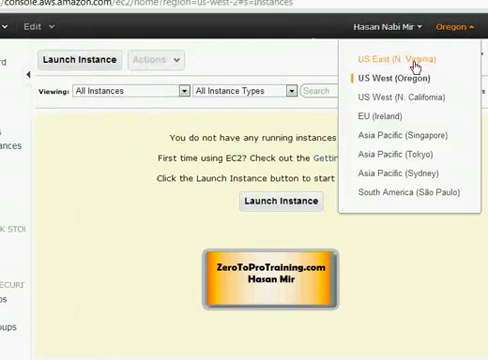
{"action": "left_click", "coordinate": [384, 55]}
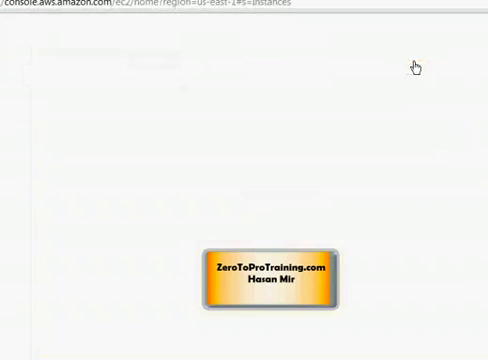
{"action": "mouse_move", "coordinate": [288, 101]}
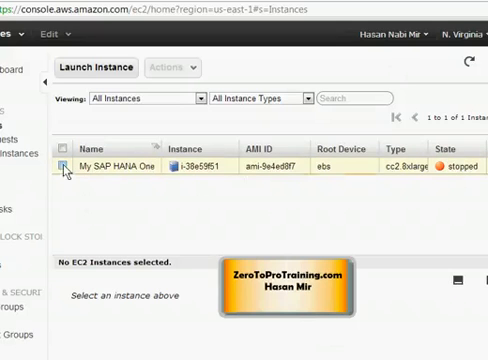
- Start the My SAP HANA One instance via Actions > Start and confirm with Yes, Start
{"action": "left_click", "coordinate": [68, 163]}
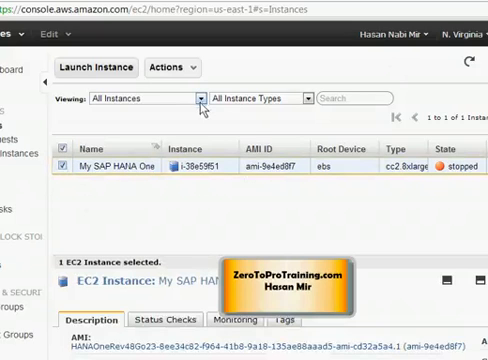
{"action": "left_click", "coordinate": [172, 67]}
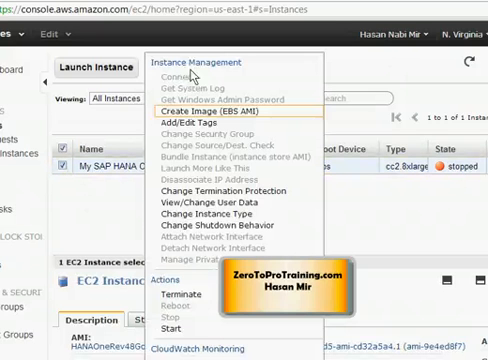
{"action": "mouse_move", "coordinate": [170, 328]}
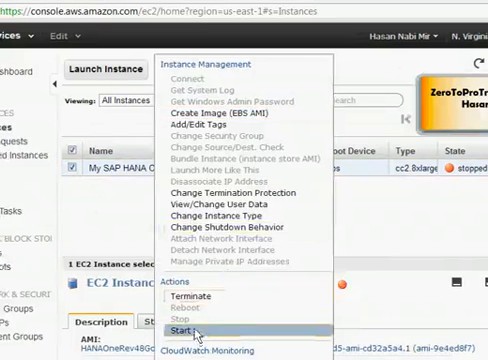
{"action": "left_click", "coordinate": [188, 320]}
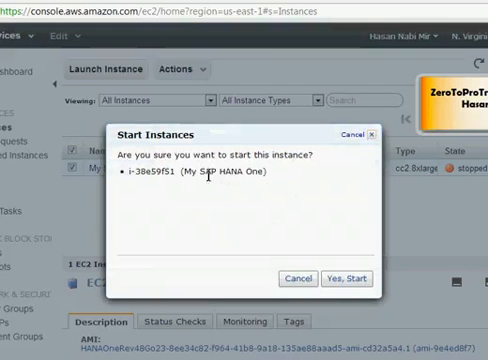
{"action": "mouse_move", "coordinate": [320, 256]}
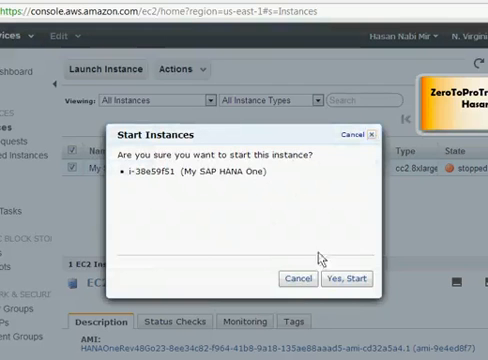
{"action": "left_click", "coordinate": [341, 278]}
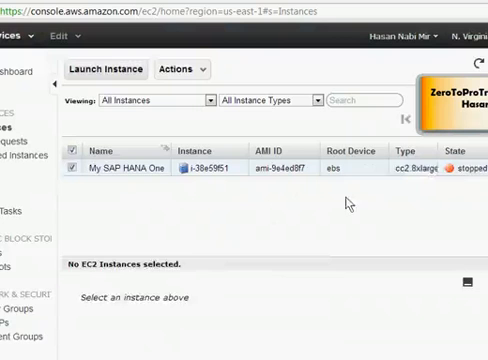